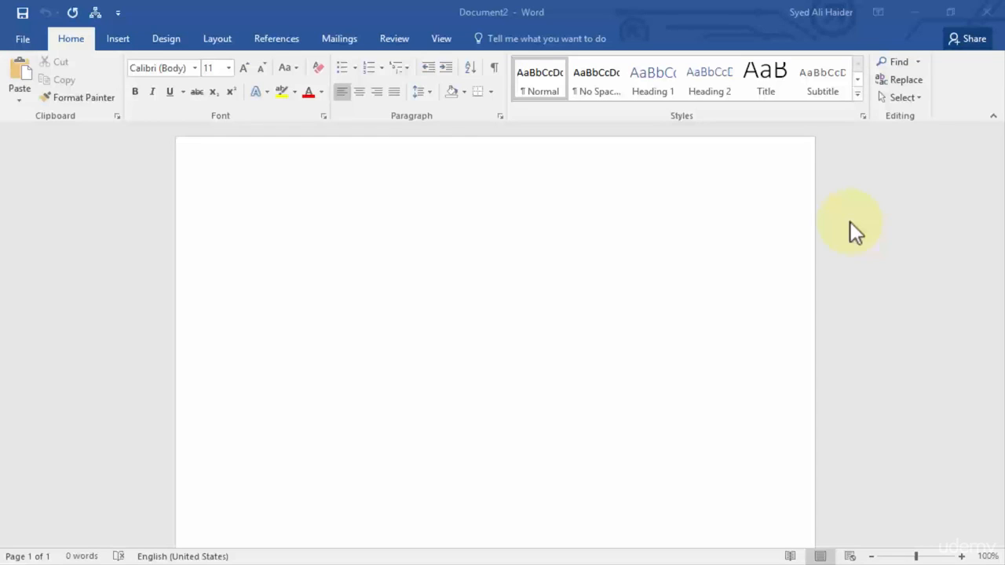
{"action": "mouse_move", "coordinate": [28, 44]}
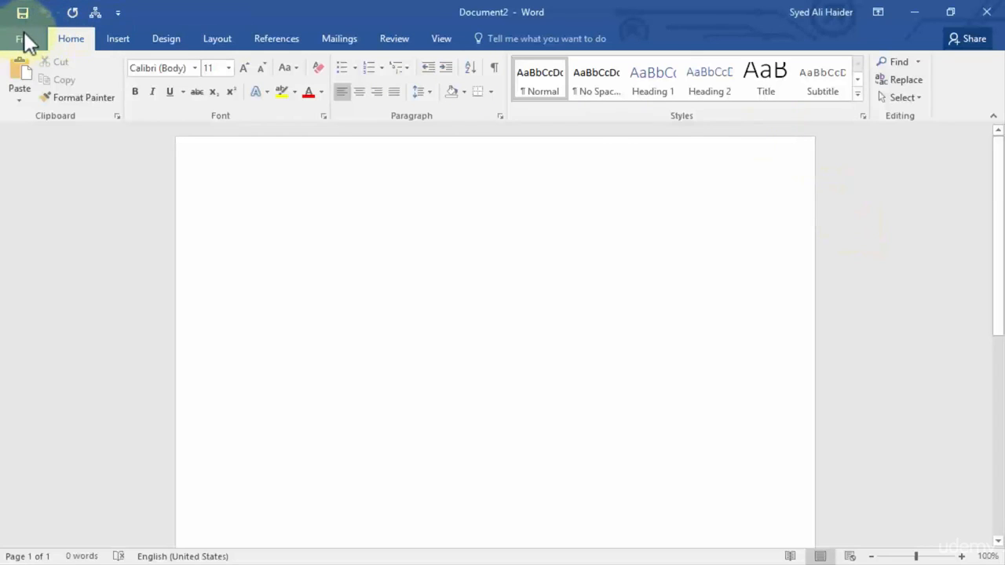
- Show the recent documents list in Word's File > Open page
{"action": "left_click", "coordinate": [22, 38]}
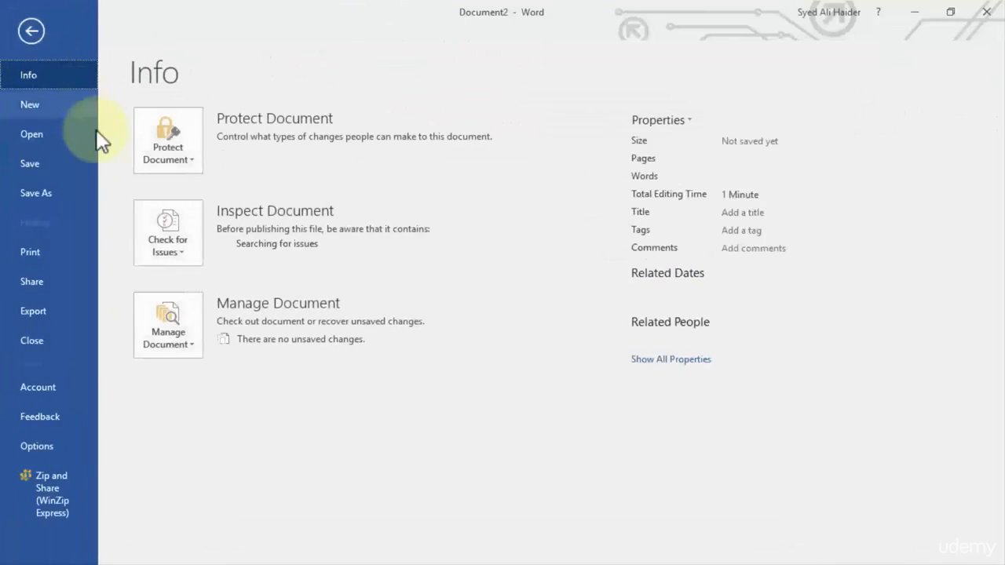
{"action": "left_click", "coordinate": [31, 133]}
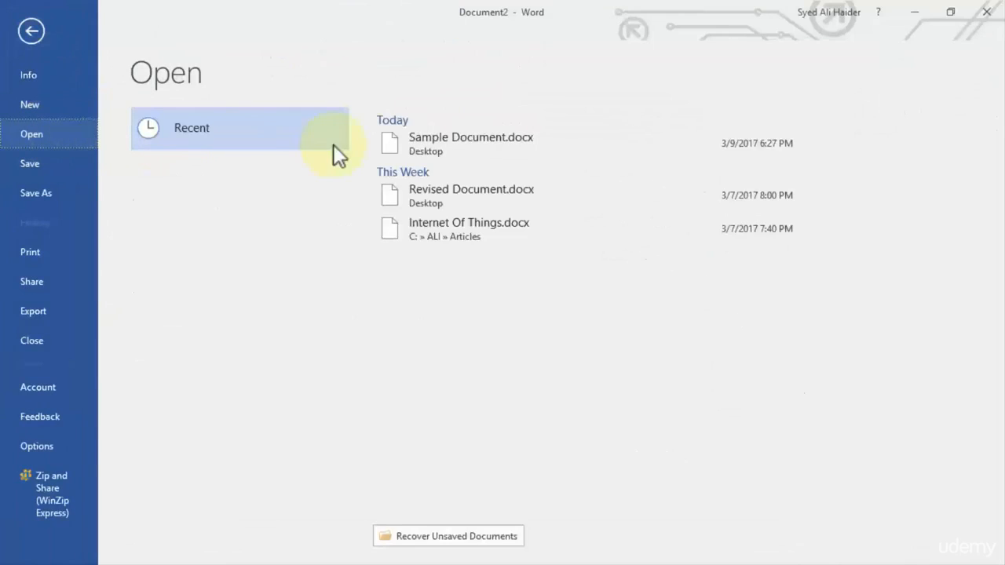
{"action": "mouse_move", "coordinate": [558, 149]}
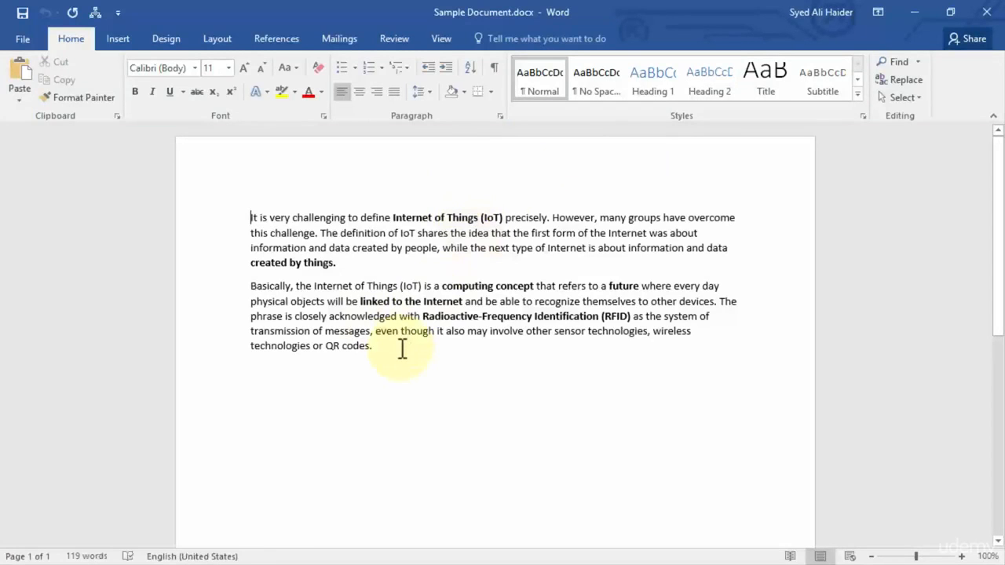
- Add an empty line after Sample Document's last paragraph
{"action": "key", "text": "enter"}
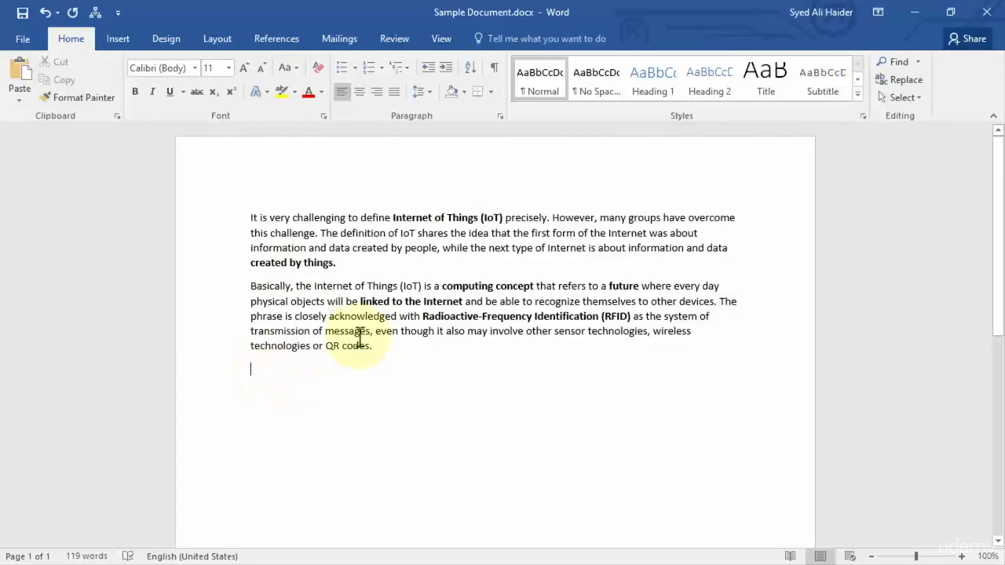
{"action": "mouse_move", "coordinate": [419, 285]}
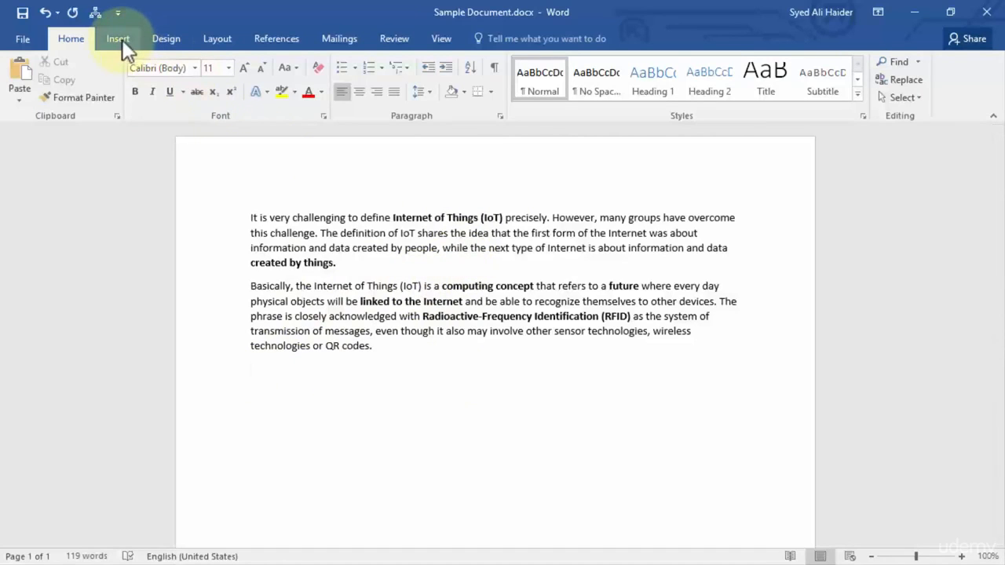
- Switch to the Insert ribbon and examine the Text group's object command
{"action": "left_click", "coordinate": [118, 39]}
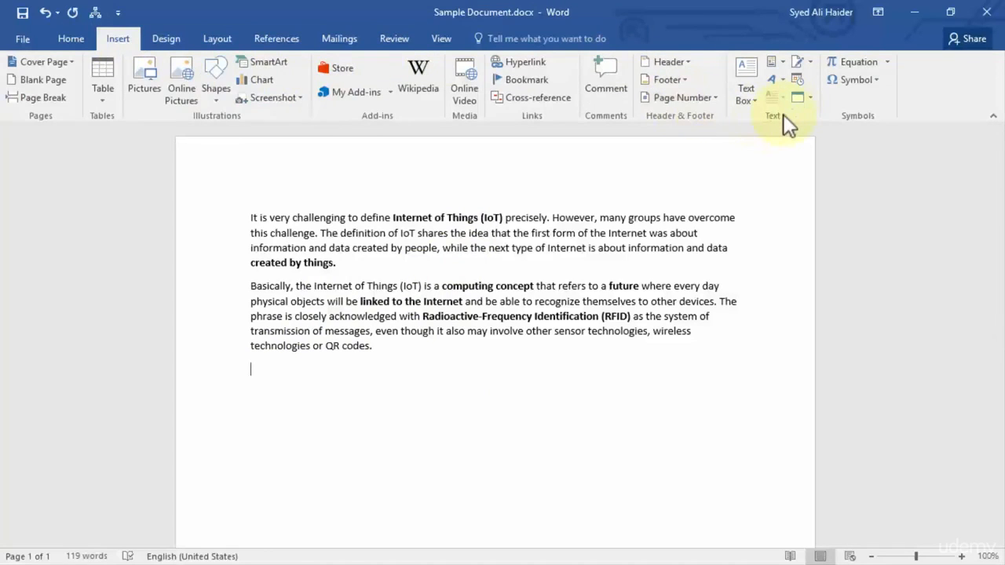
{"action": "mouse_move", "coordinate": [824, 106]}
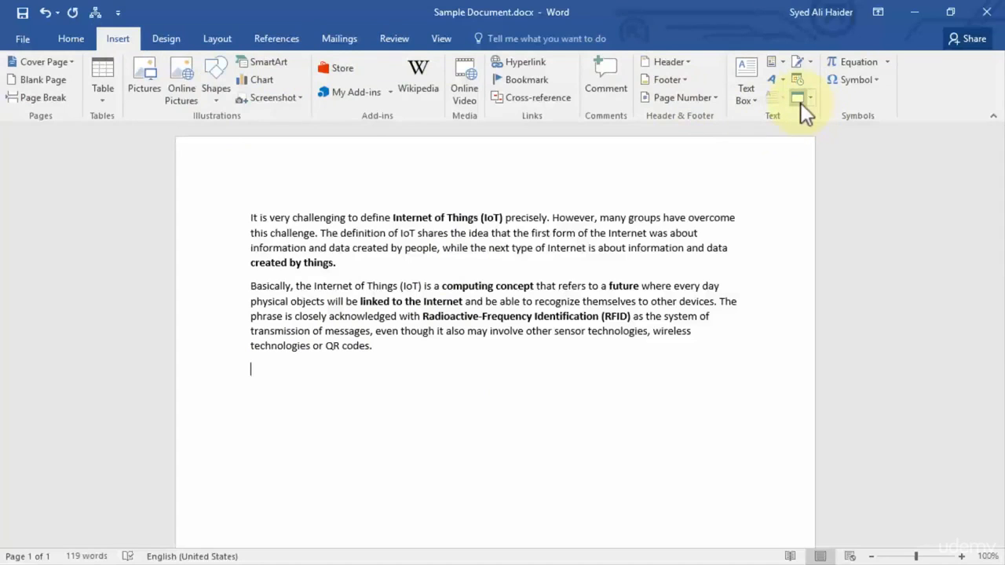
{"action": "mouse_move", "coordinate": [796, 97]}
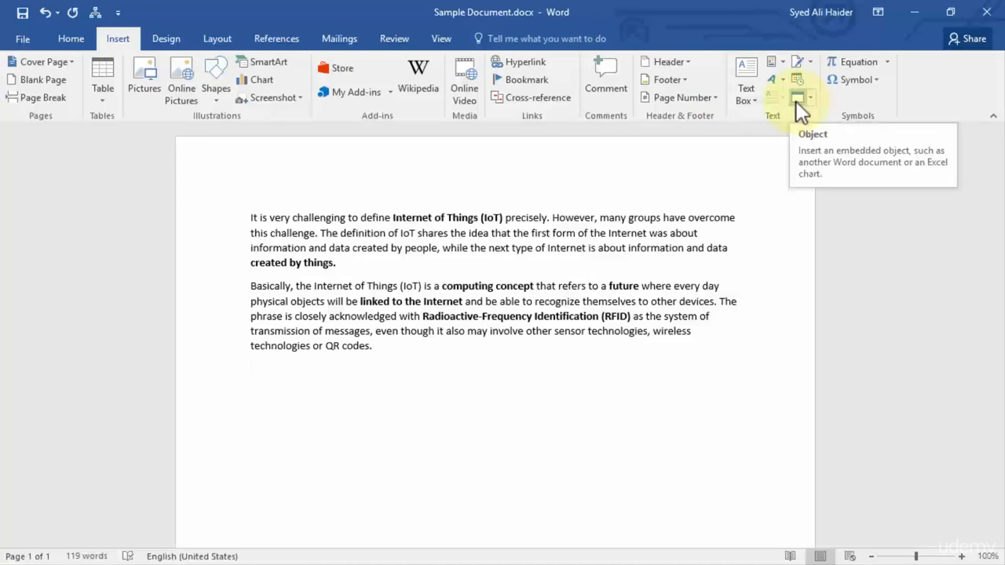
{"action": "mouse_move", "coordinate": [797, 99]}
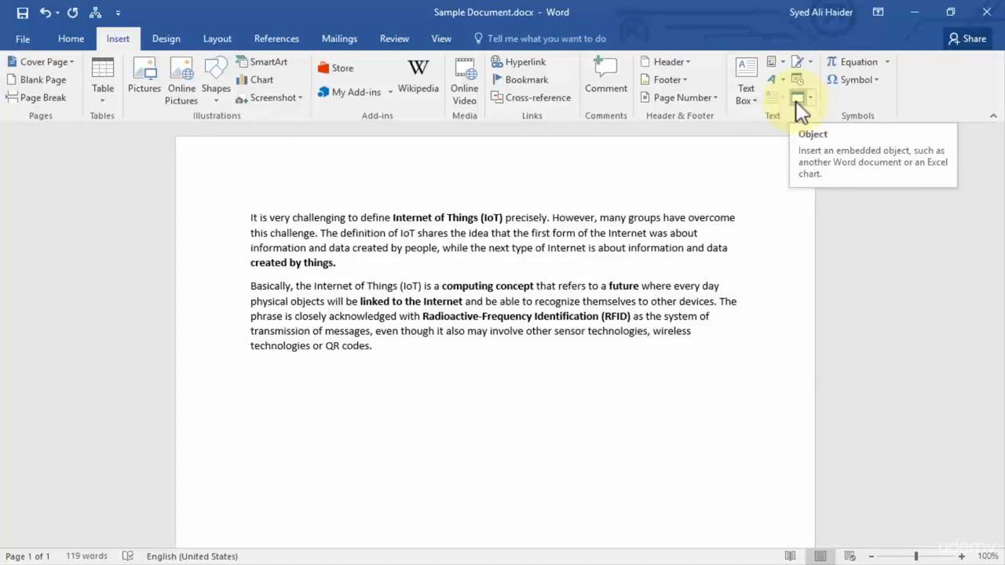
{"action": "left_click", "coordinate": [251, 369]}
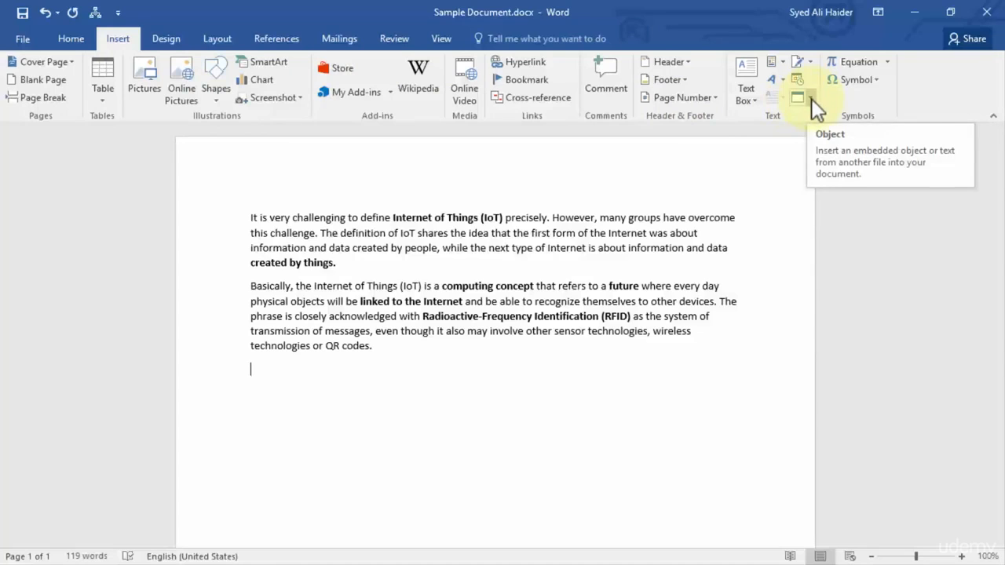
- Pick Revised Document.docx from the Desktop via Object > Text from File
{"action": "left_click", "coordinate": [811, 98]}
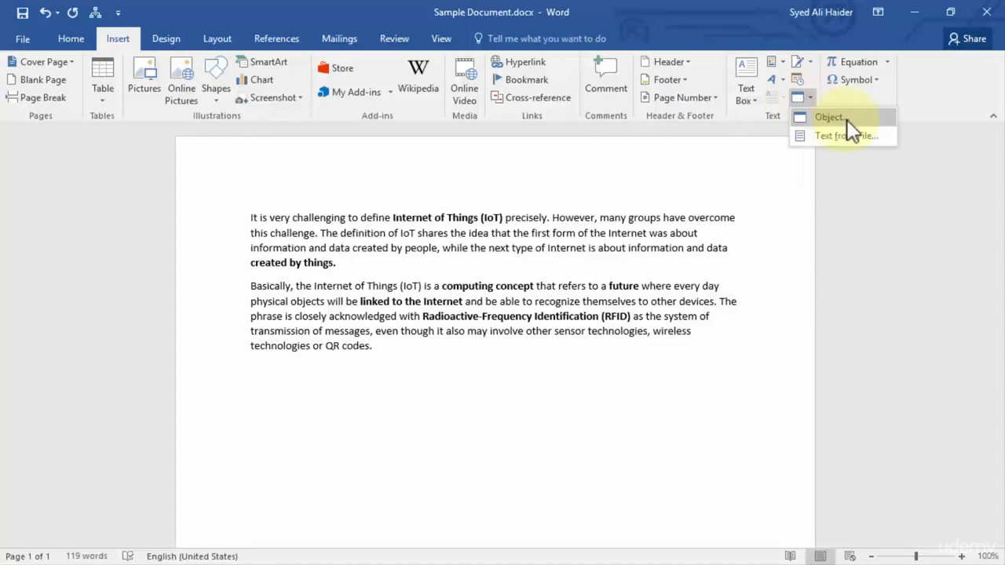
{"action": "mouse_move", "coordinate": [831, 117]}
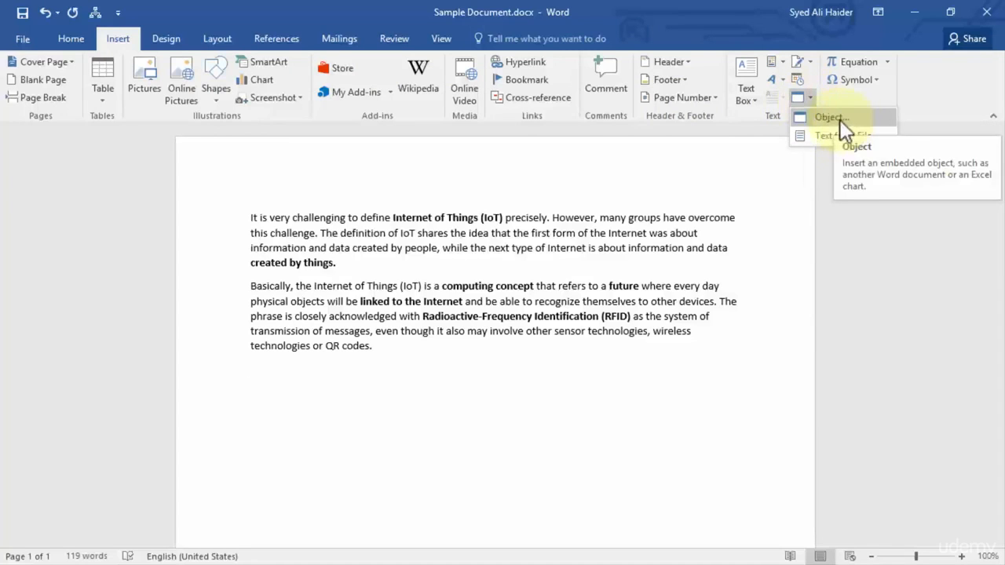
{"action": "mouse_move", "coordinate": [844, 135]}
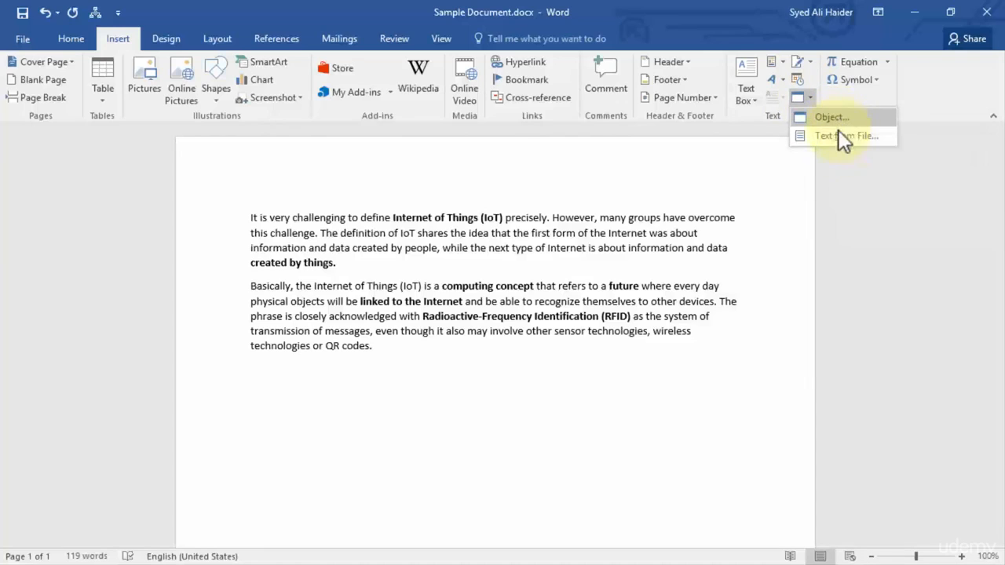
{"action": "mouse_move", "coordinate": [845, 141]}
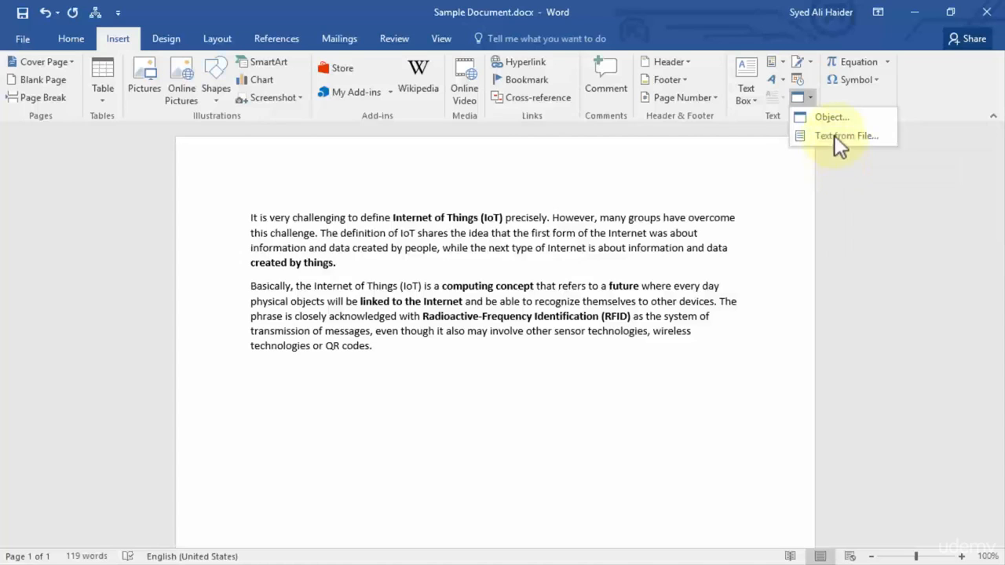
{"action": "mouse_move", "coordinate": [846, 135]}
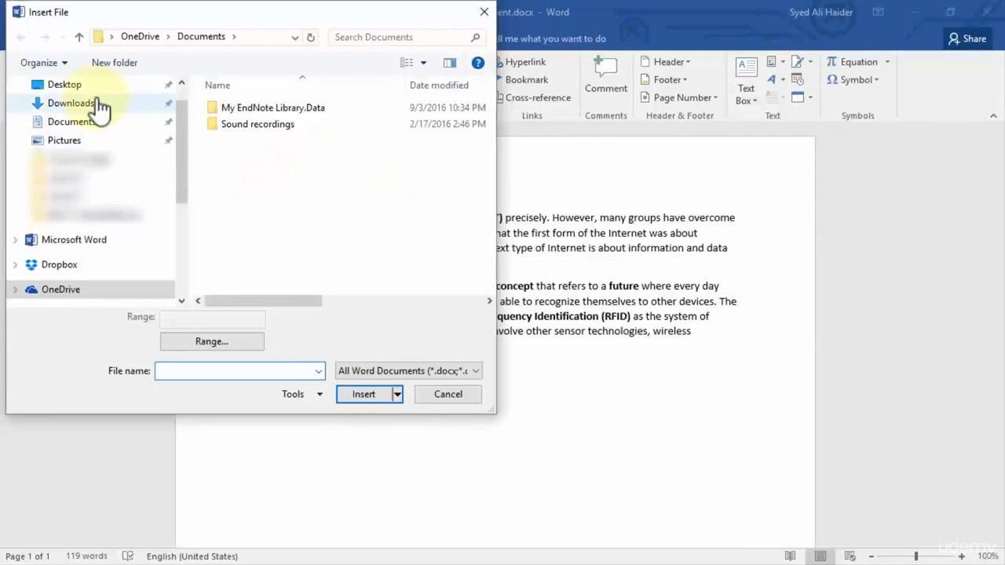
{"action": "left_click", "coordinate": [65, 84]}
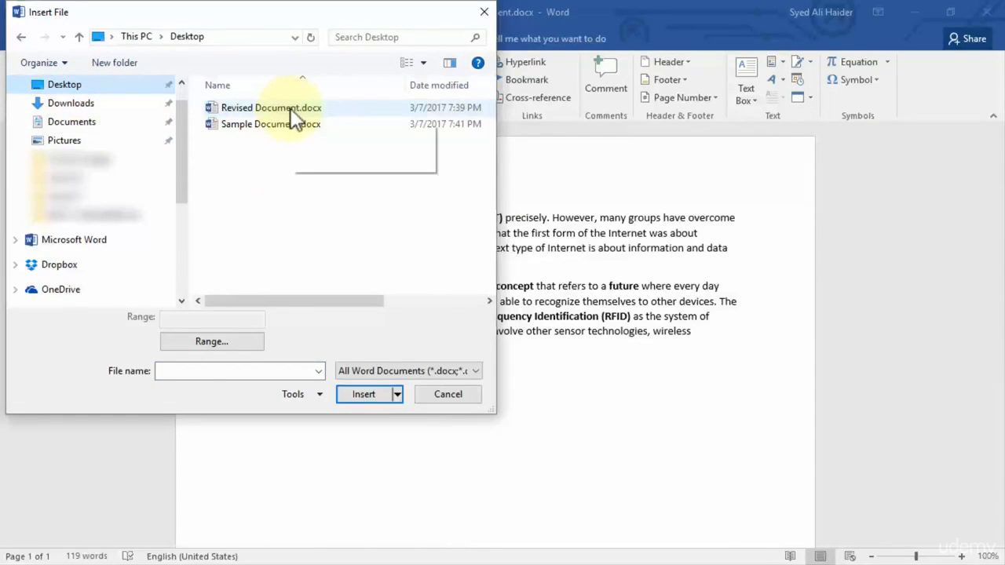
{"action": "left_click", "coordinate": [271, 107]}
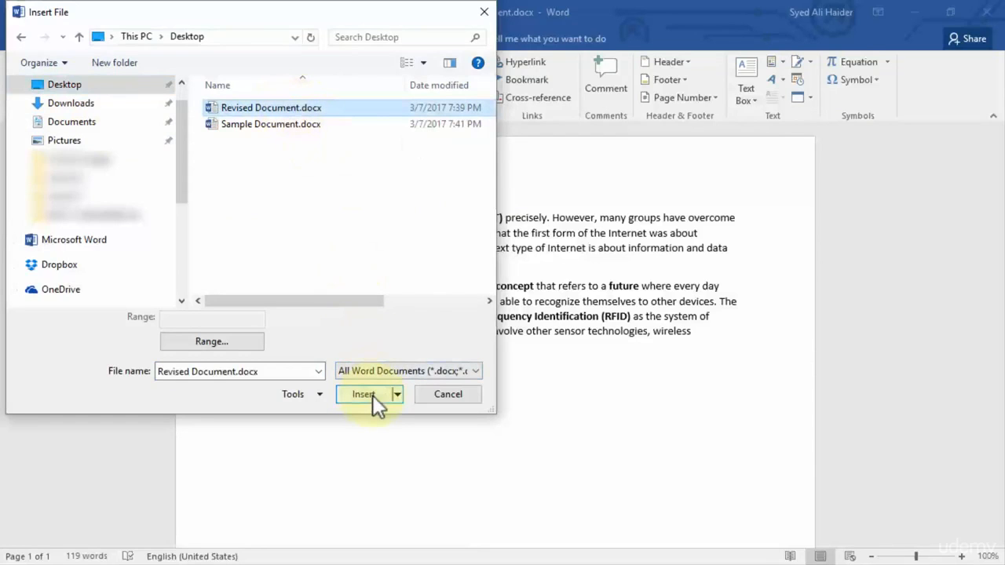
- Insert Revised Document's 'Internet of Things' text from the Insert File dialog
{"action": "left_click", "coordinate": [362, 394]}
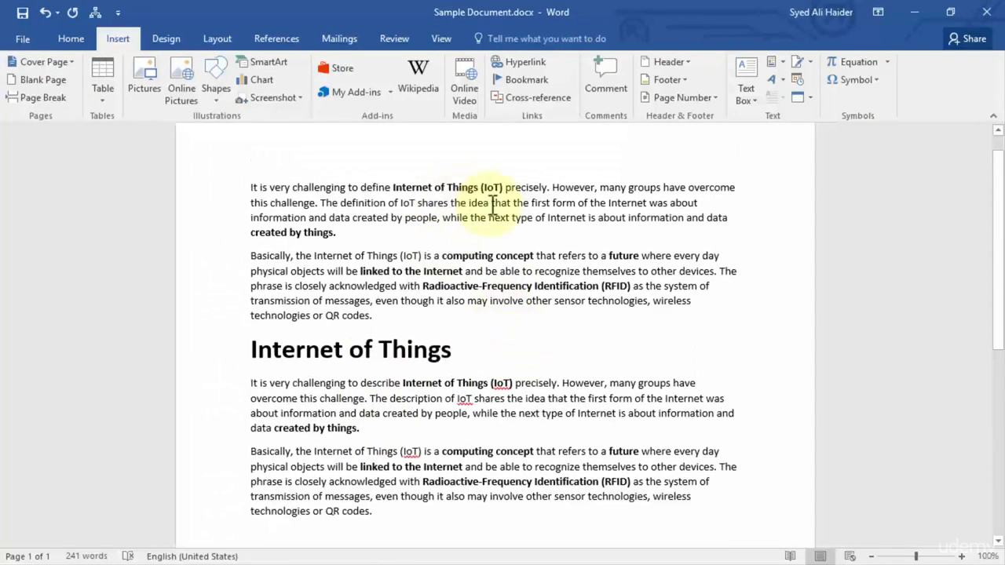
{"action": "mouse_move", "coordinate": [542, 340]}
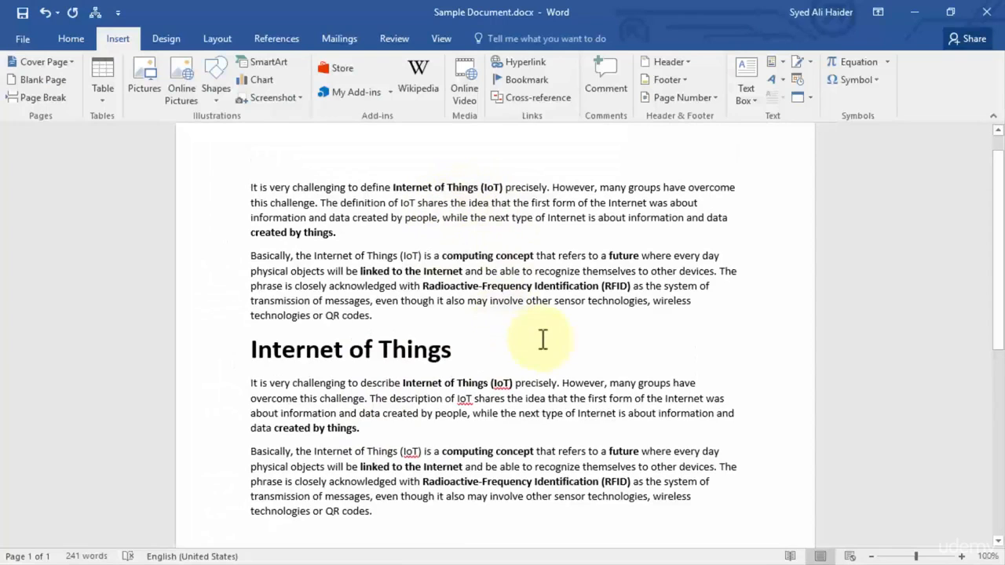